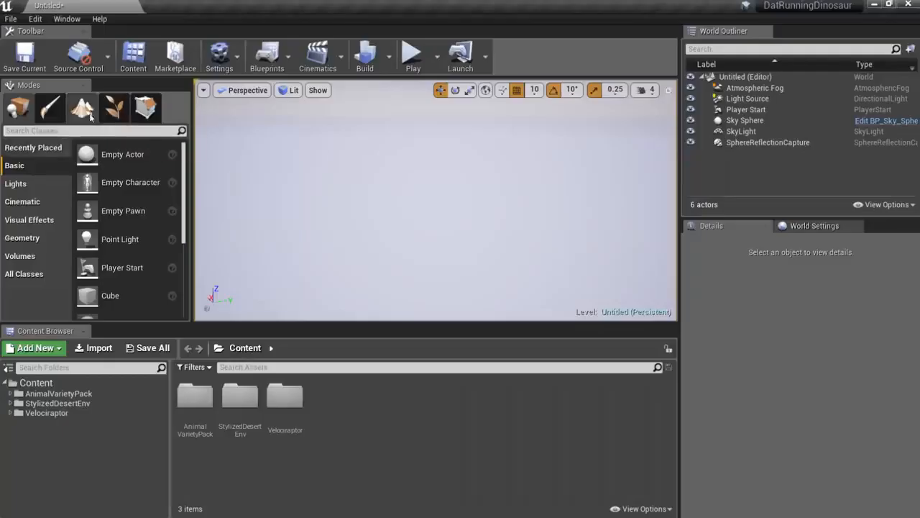
- Create a flat landscape in the empty level from Landscape mode
left_click(81, 108)
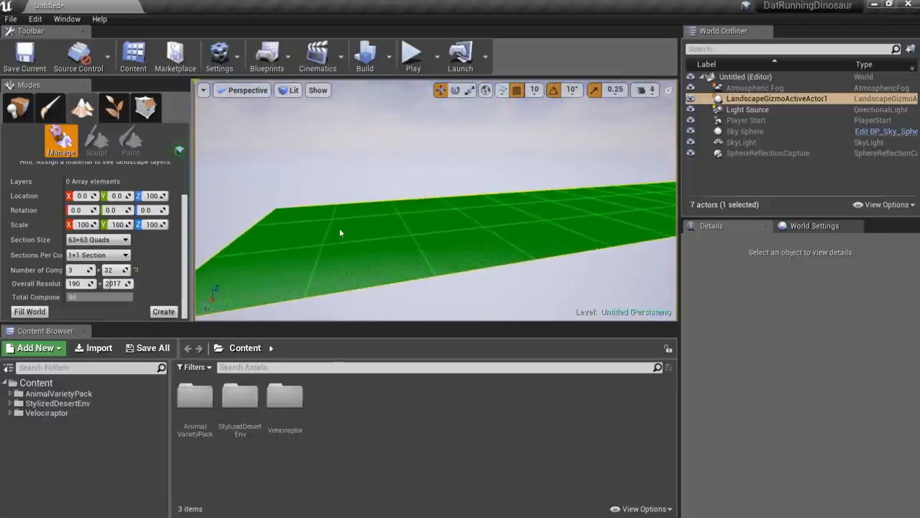
left_click(164, 311)
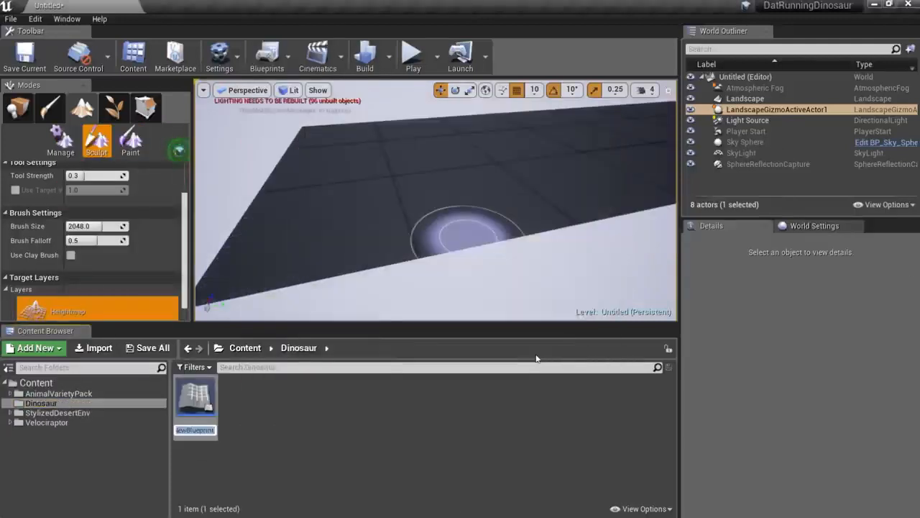
- Assign the raptor_01 skeletal mesh to DinosaurCharacter's Mesh component
double_click(195, 399)
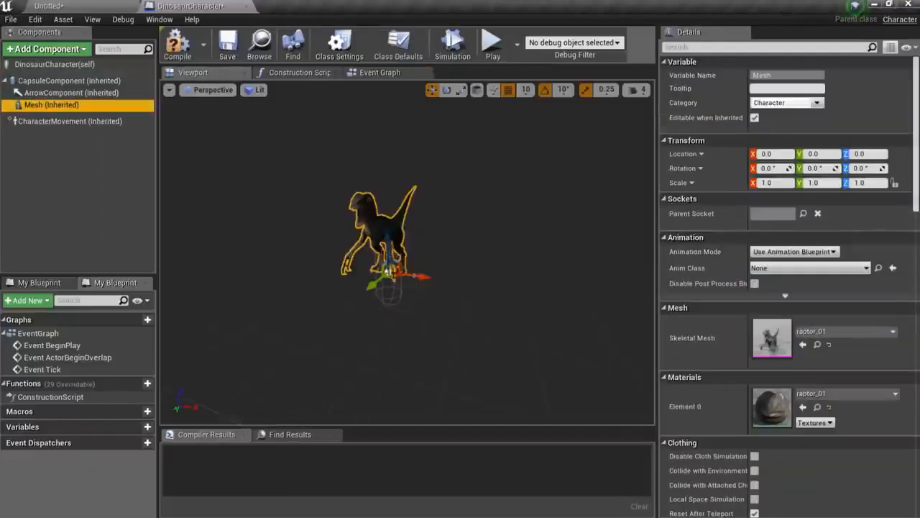
left_click(70, 121)
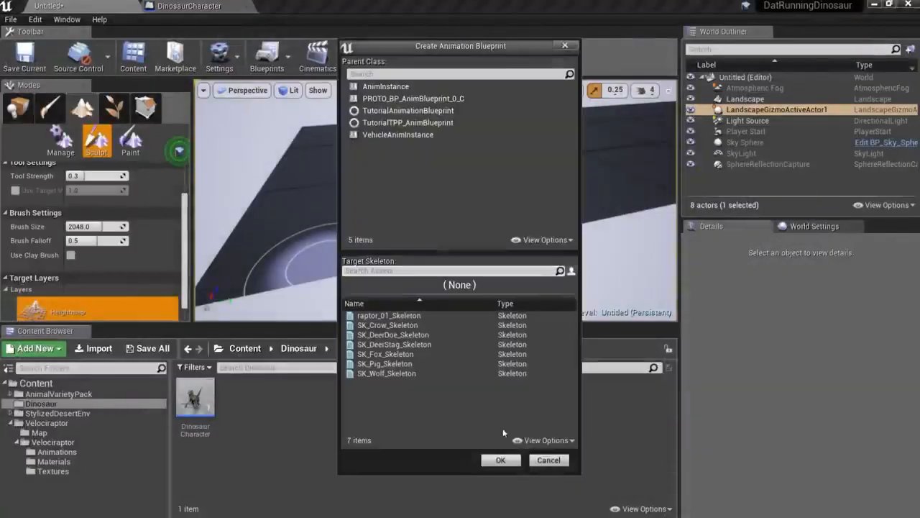
mouse_move(480, 414)
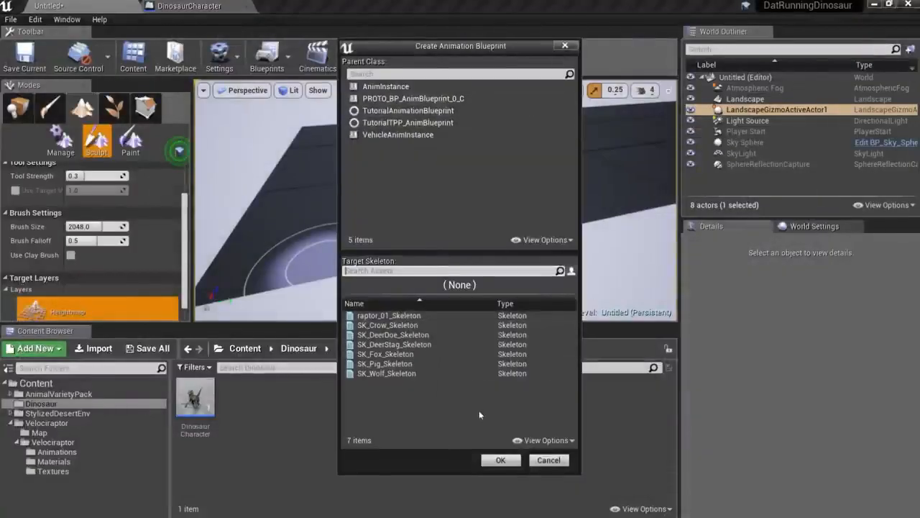
- Create DinosaurAnimBP on raptor_01_Skeleton with a MovementMachine whose Run state plays a raptor animation
left_click(500, 460)
type("ad")
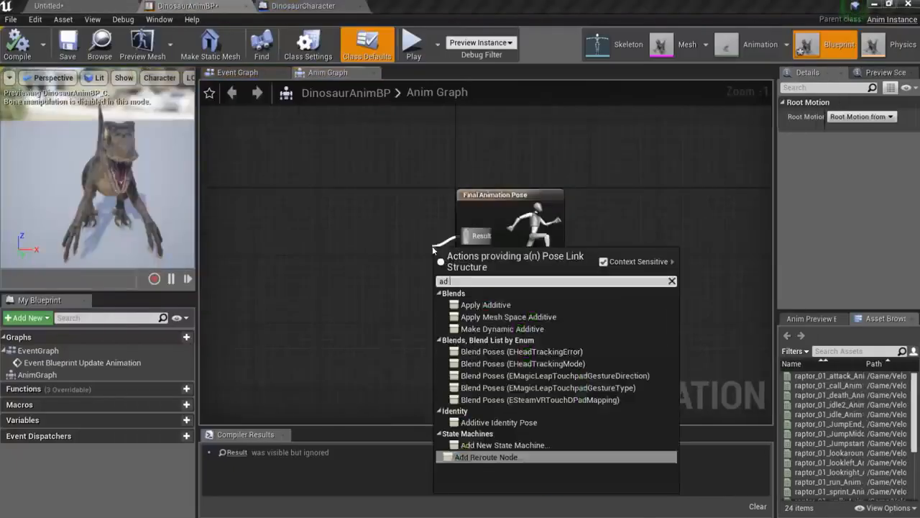
left_click(493, 444)
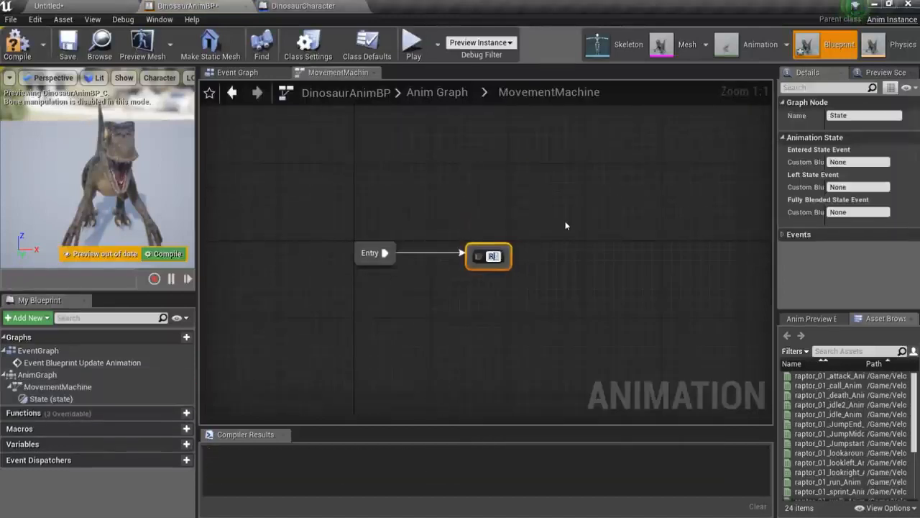
double_click(488, 256)
type("play raptor_")
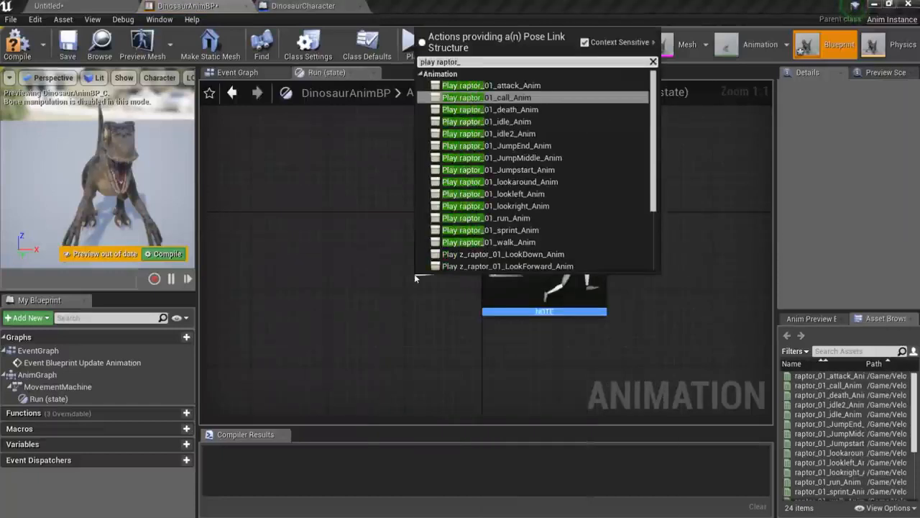
left_click(487, 241)
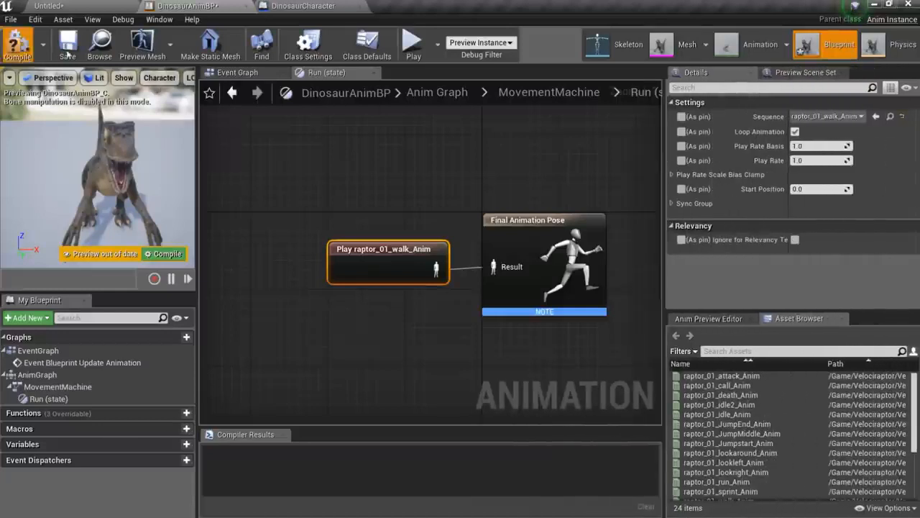
- Compile the anim blueprint and swap the Run state to raptor_01_walk_Anim
left_click(820, 116)
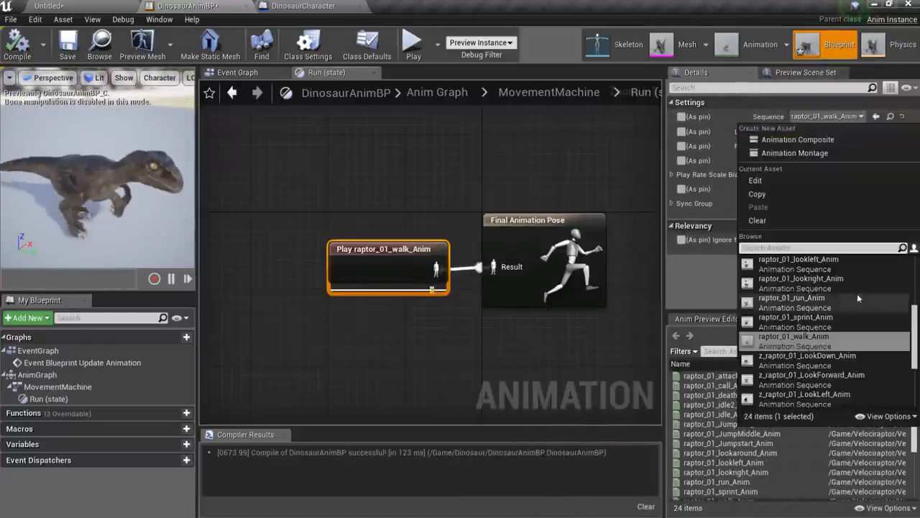
left_click(796, 297)
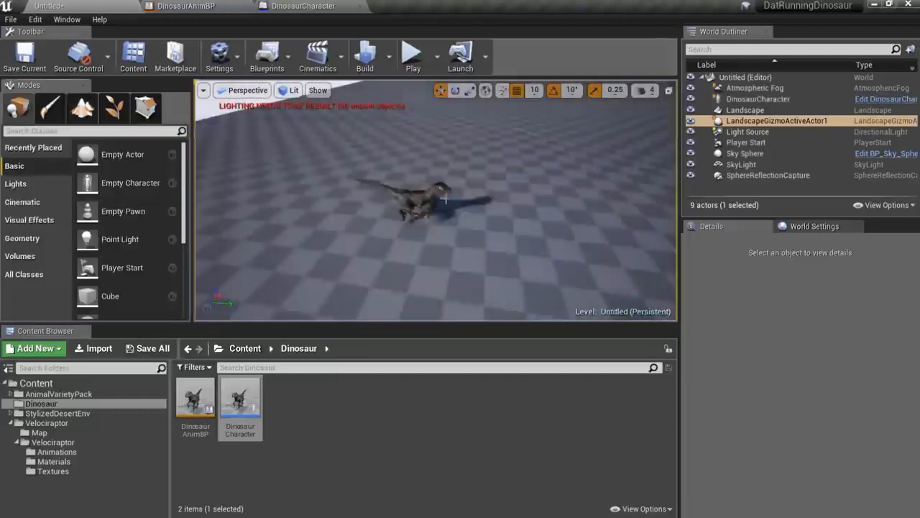
- Set DinoMap's GameMode Override to DinoGameMode and test in play mode
left_click(758, 99)
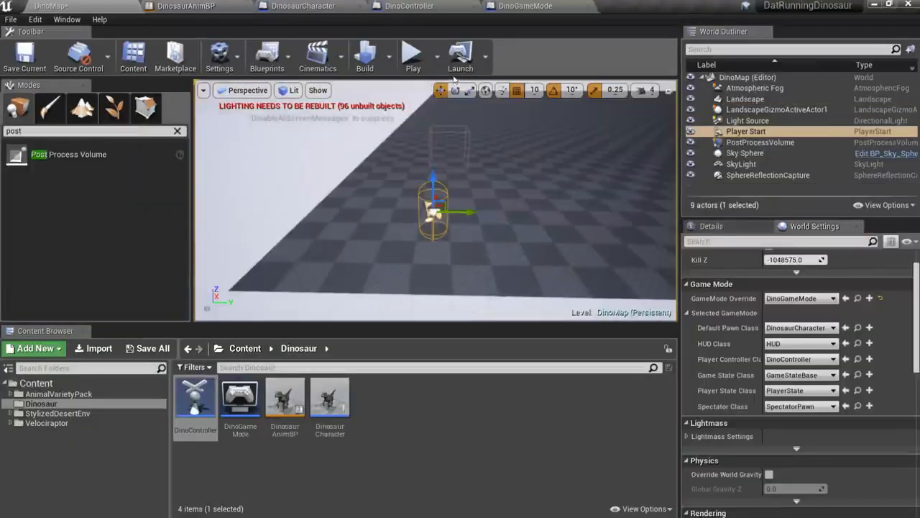
left_click(412, 52)
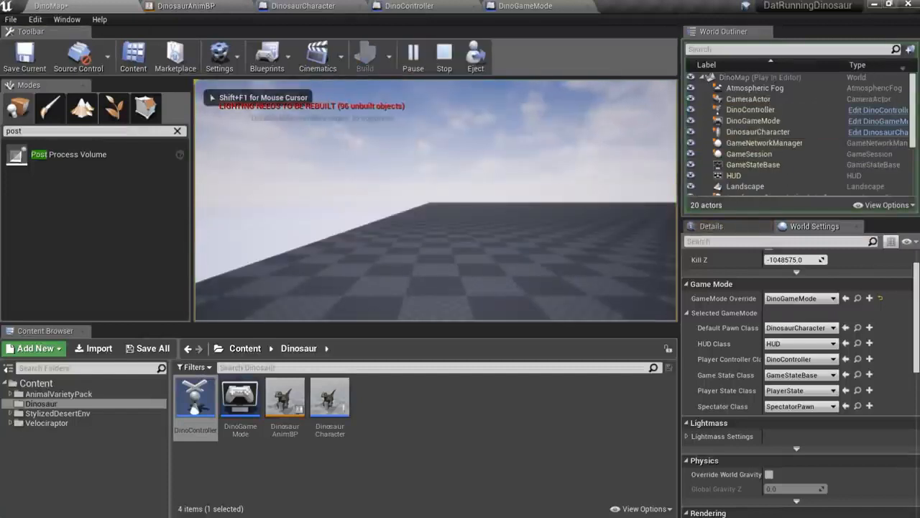
- Add a SpringArm holding a Camera to the DinosaurCharacter
left_click(299, 4)
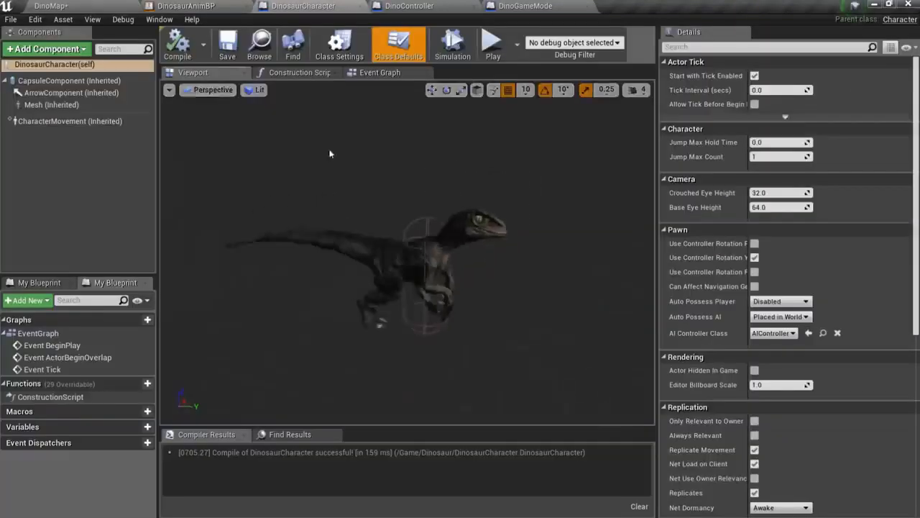
left_click(45, 48)
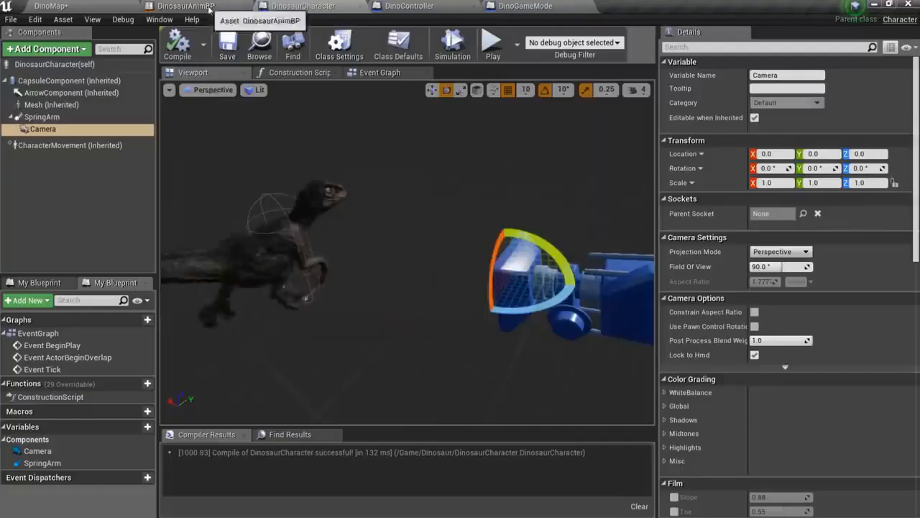
left_click(494, 42)
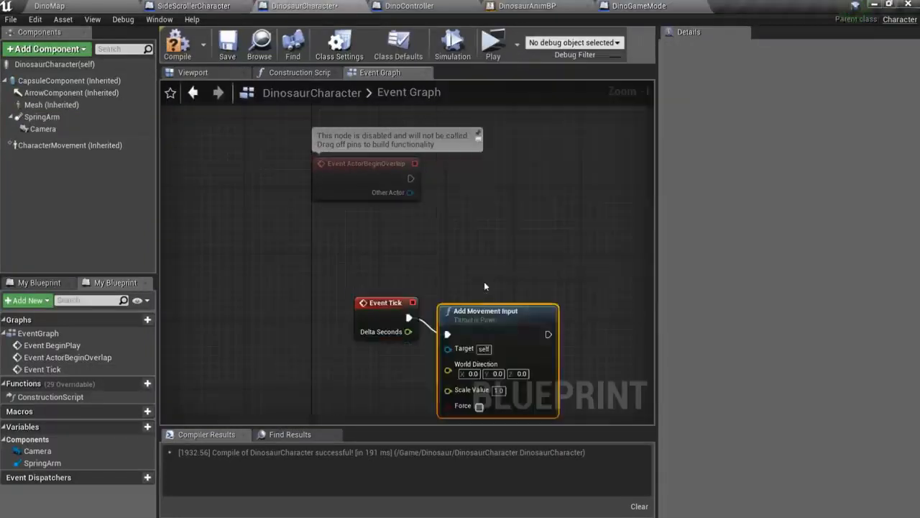
- Wire a Space Bar key event to Jump and BeginPlay through a 2-second Delay to Set Actor Tick Enabled
left_click(489, 39)
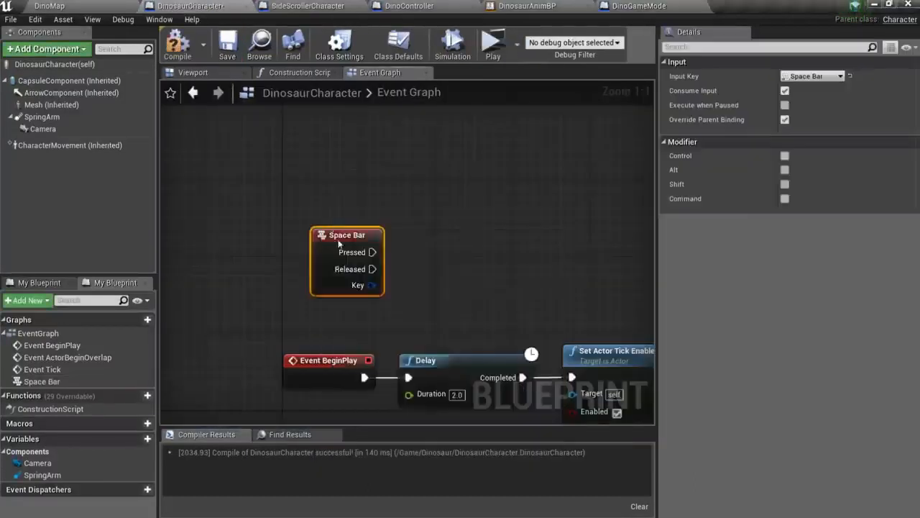
left_click(491, 44)
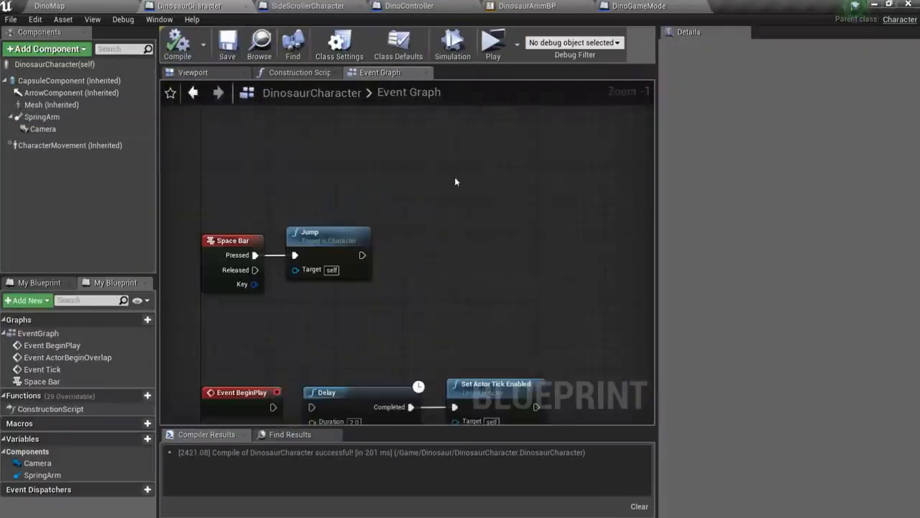
left_click(488, 41)
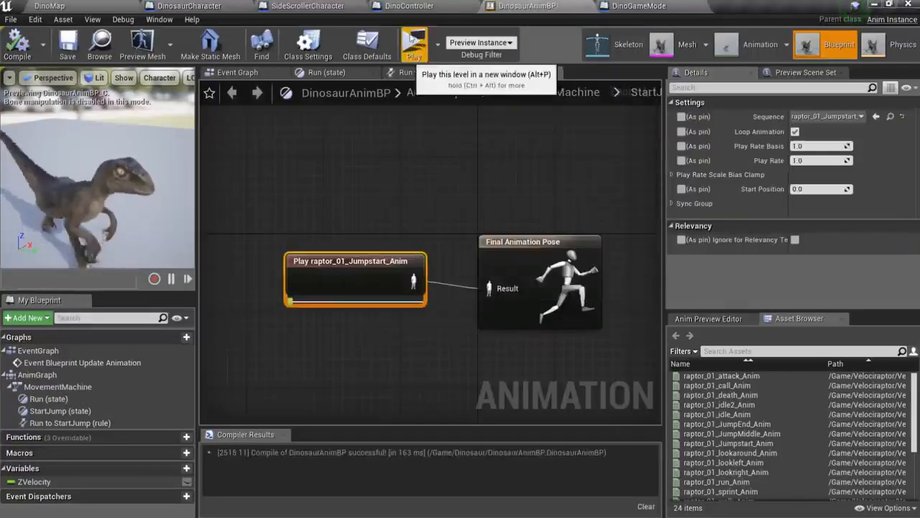
- Give the JumpMiddle and JumpEnd states their raptor jump animation sequences
left_click(415, 43)
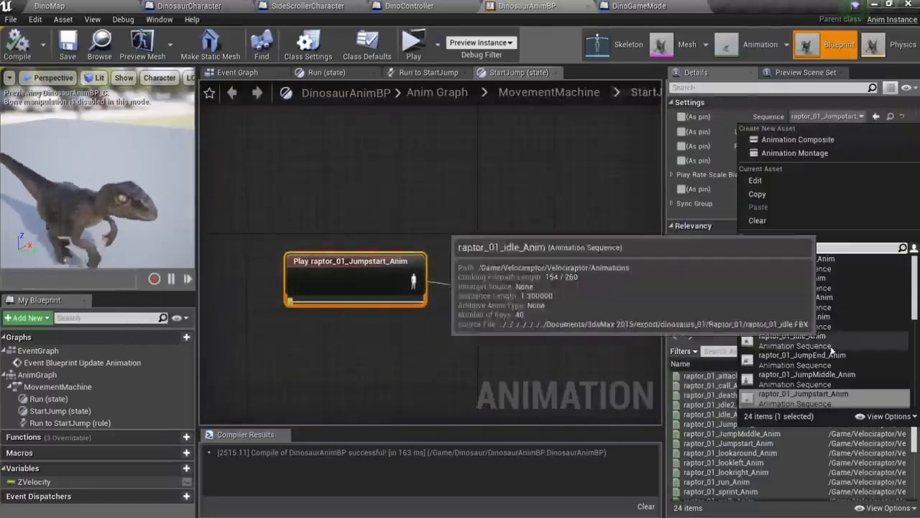
left_click(412, 41)
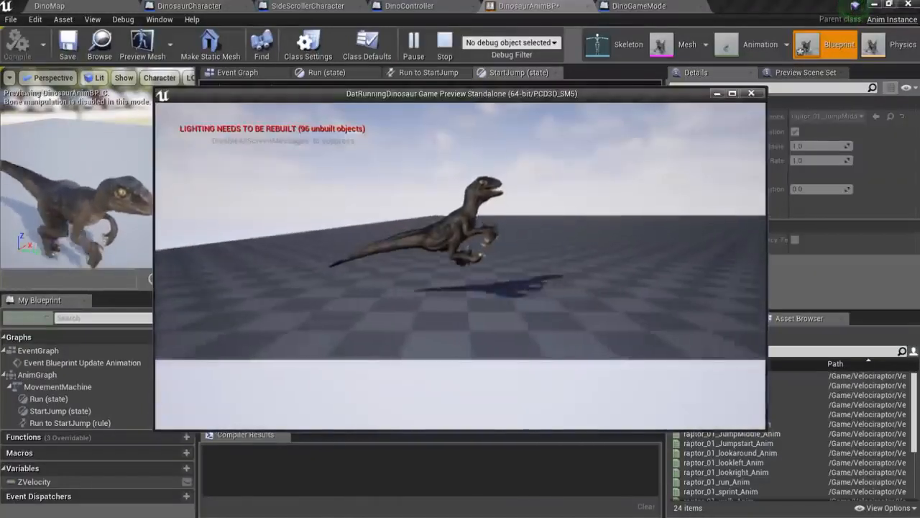
left_click(751, 94)
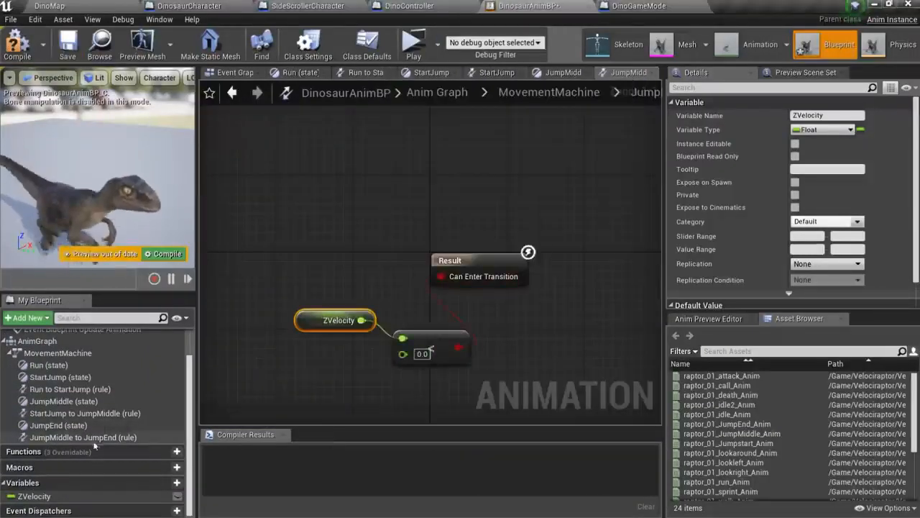
- Build transition rules from ZVelocity < 0 and ZPosition (> 210/240) into Can Enter Transition
left_click(412, 41)
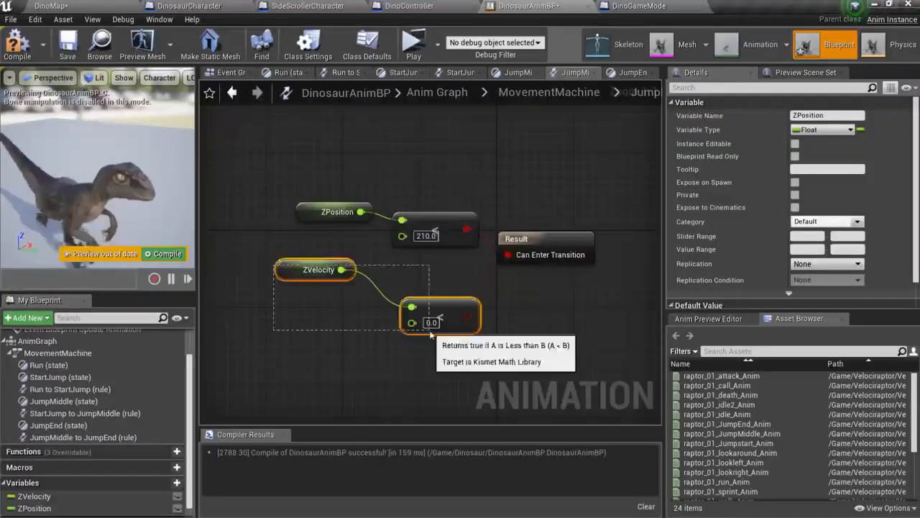
left_click(412, 41)
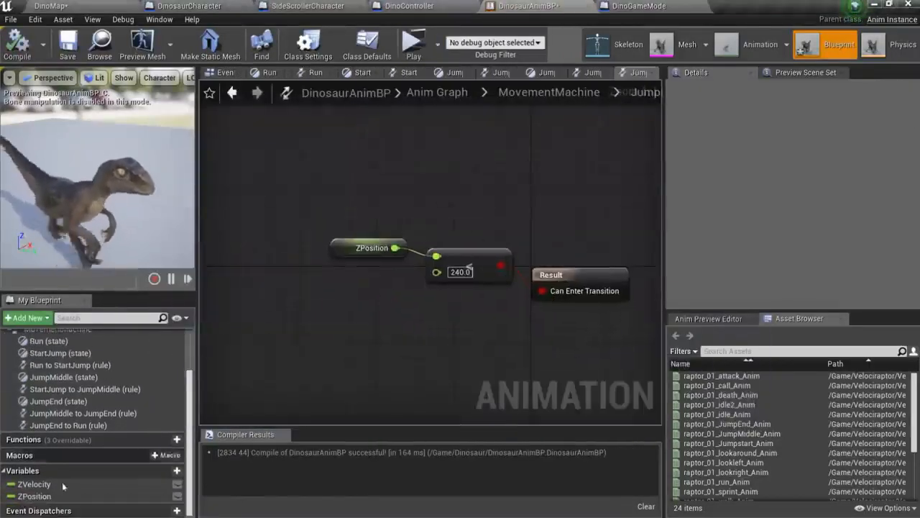
left_click(413, 42)
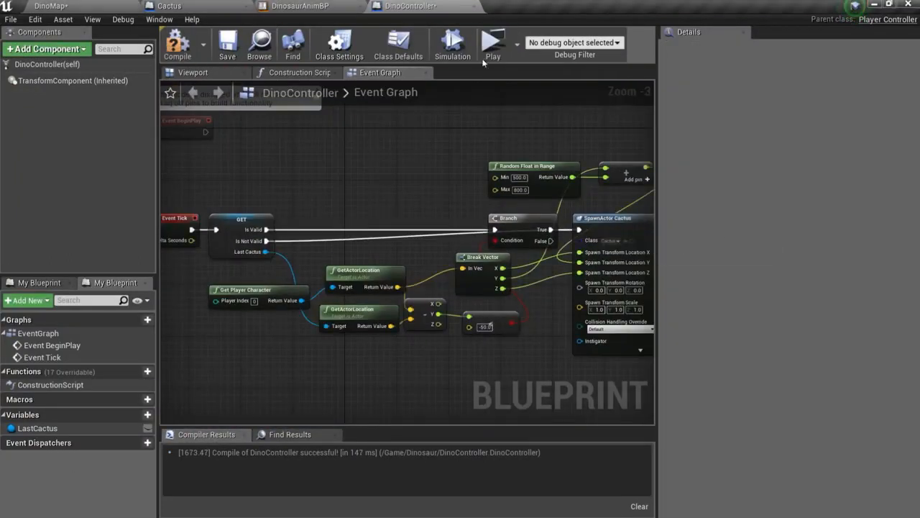
- Set the cactus distance threshold to 50.0, test, and rewire spawn location through a Break Vector
left_click(492, 39)
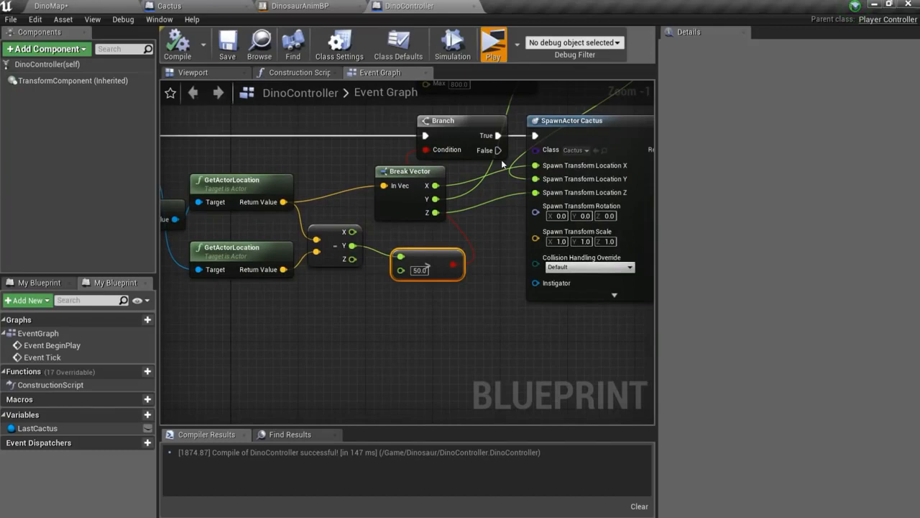
left_click(493, 41)
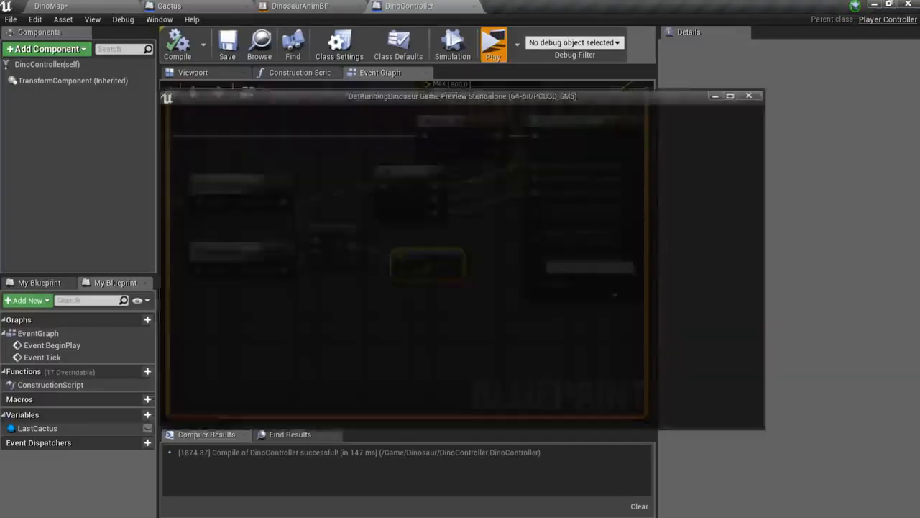
left_click(493, 39)
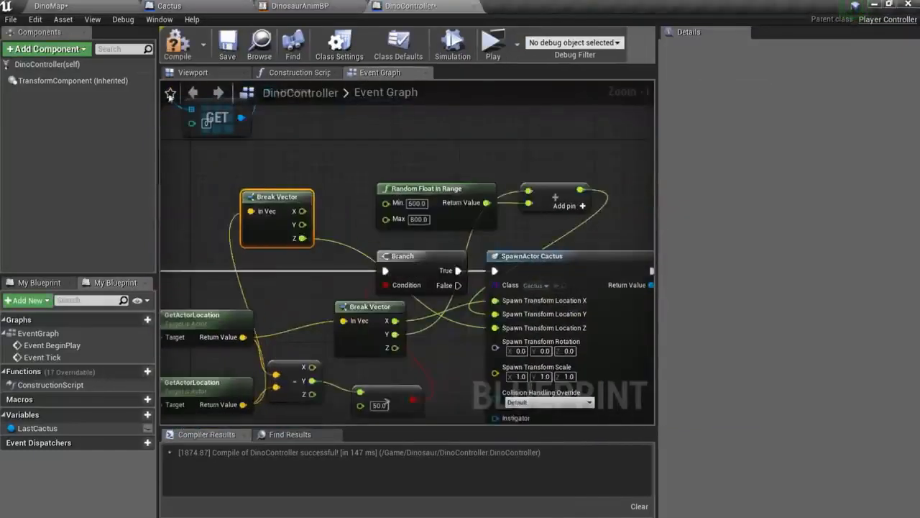
left_click(490, 43)
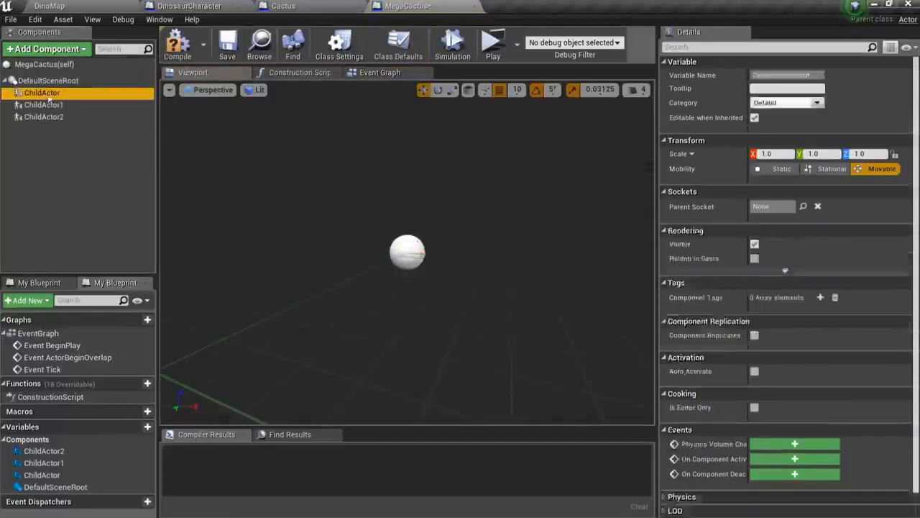
- Spawn Cactus or MegaCactus via a Select node on Random Integer (Max 2), test, and set LastCactus
left_click(45, 117)
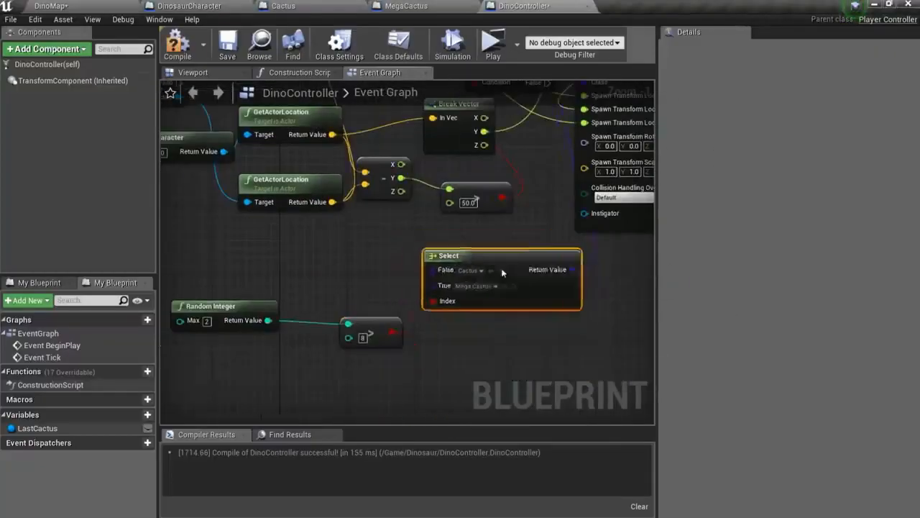
left_click(490, 42)
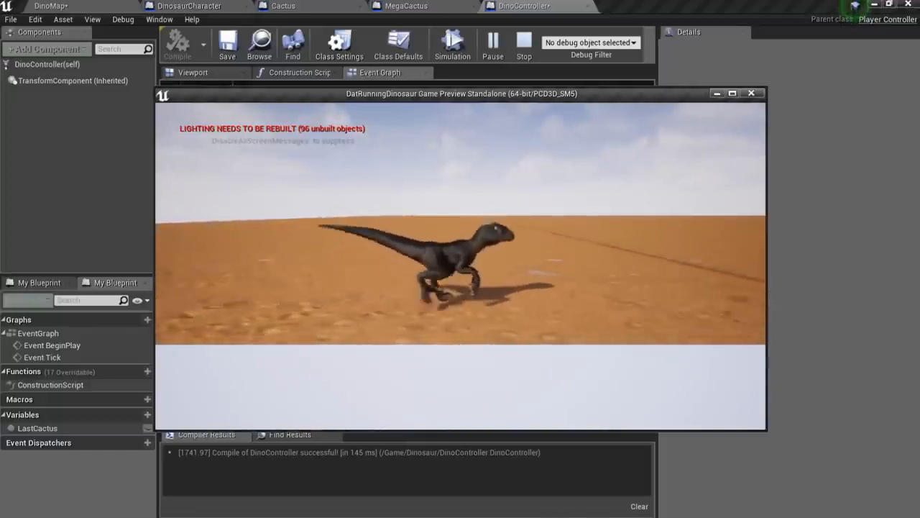
left_click(522, 42)
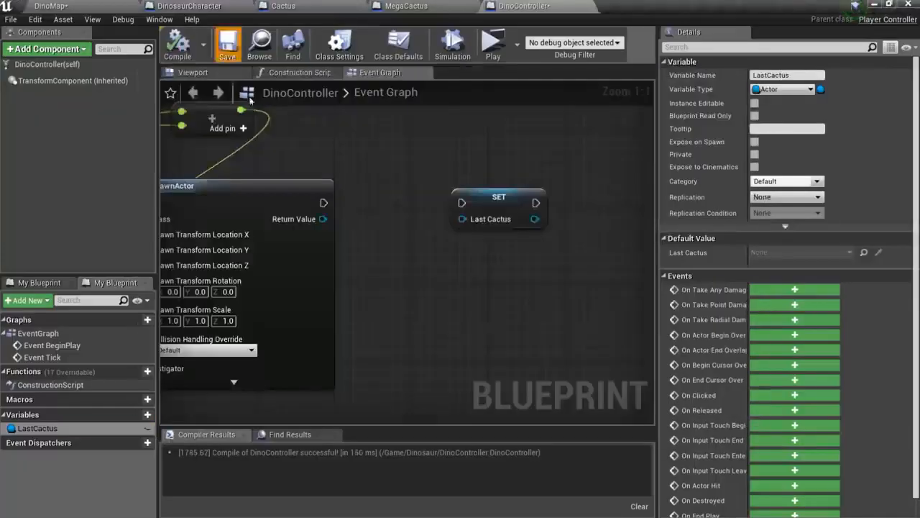
left_click(492, 42)
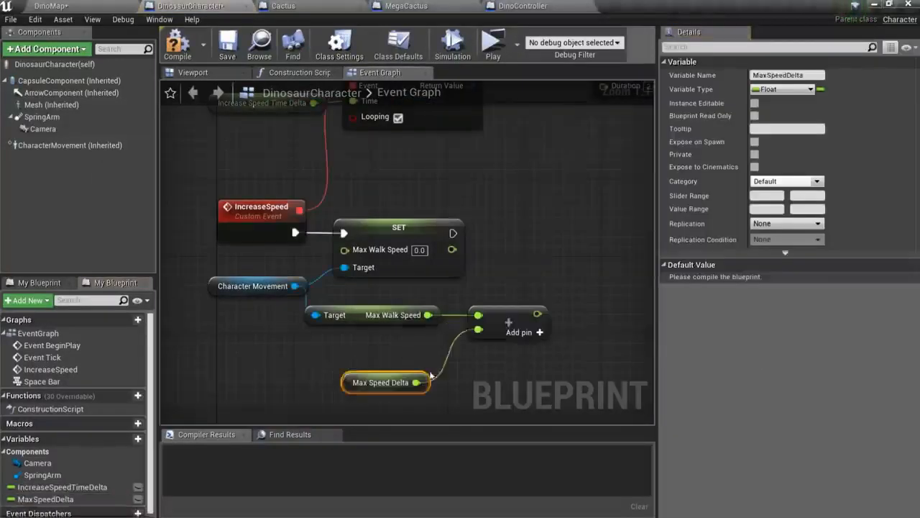
- On IncreaseSpeed, set Max Walk Speed to Max Walk Speed plus Max Speed Delta
left_click(490, 43)
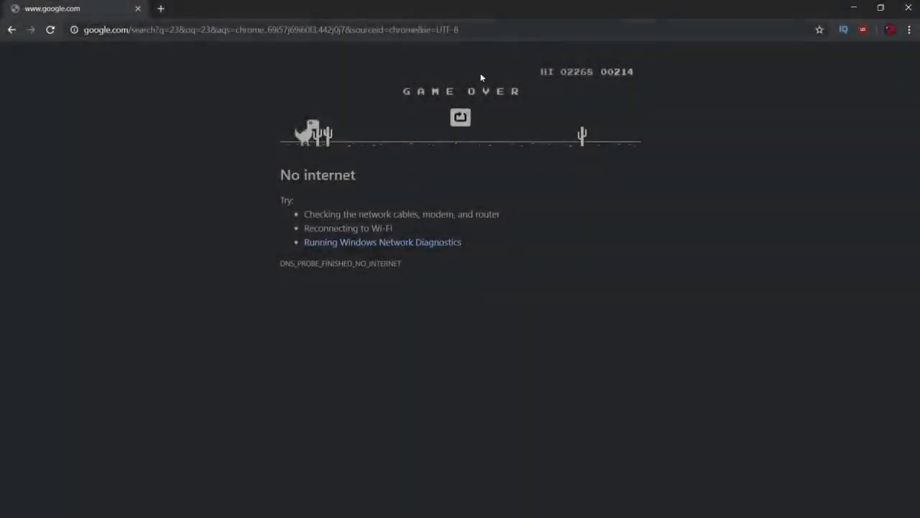
mouse_move(388, 136)
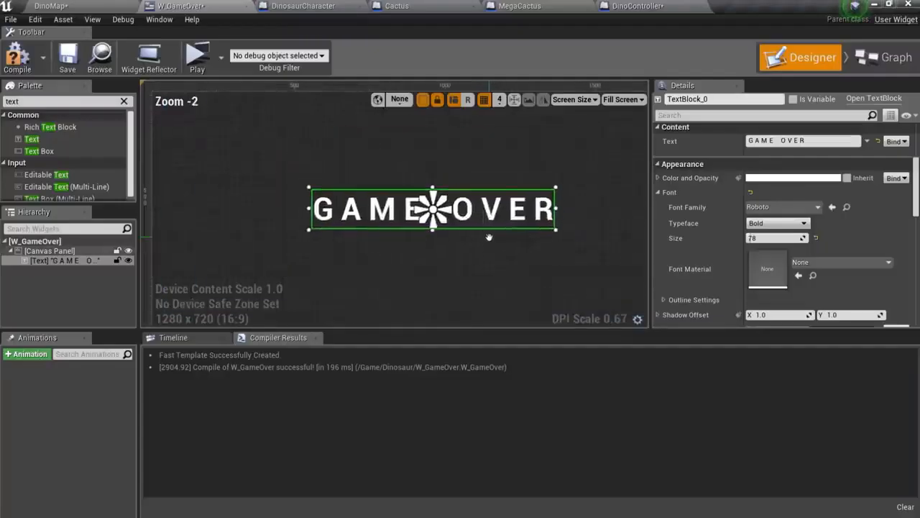
- Add a bold size-78 'G A M E O V E R' text block to the W_GameOver canvas
scroll("down", 3)
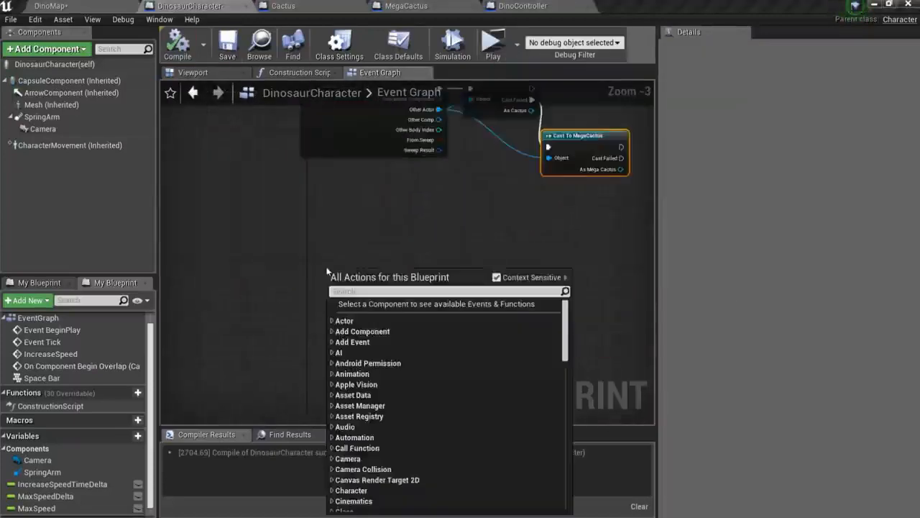
- Show the GameOver widget after the MegaCactus cast and reset the dinosaur to StartLocation with Teleport enabled
left_click(536, 8)
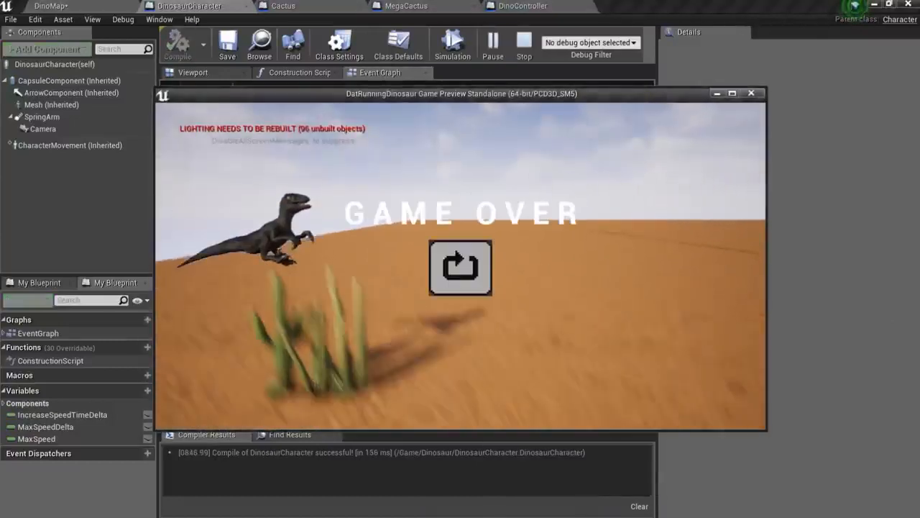
left_click(752, 92)
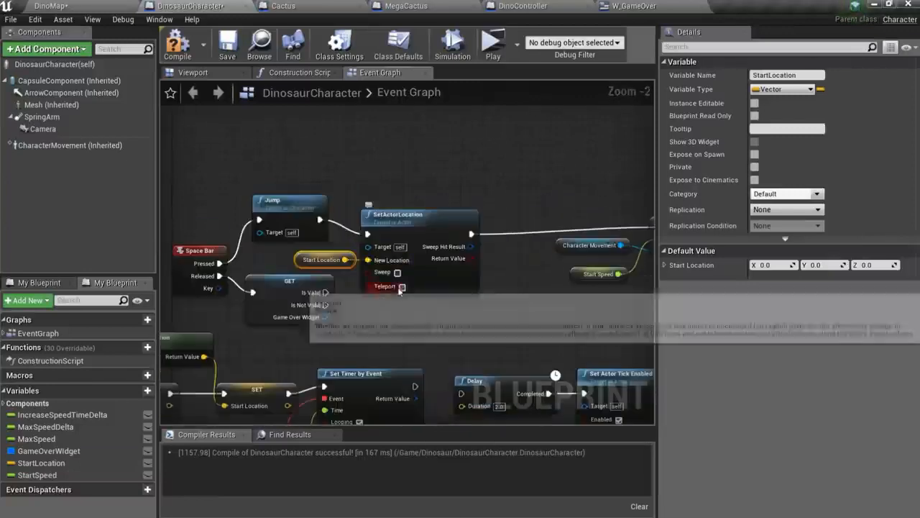
left_click(489, 43)
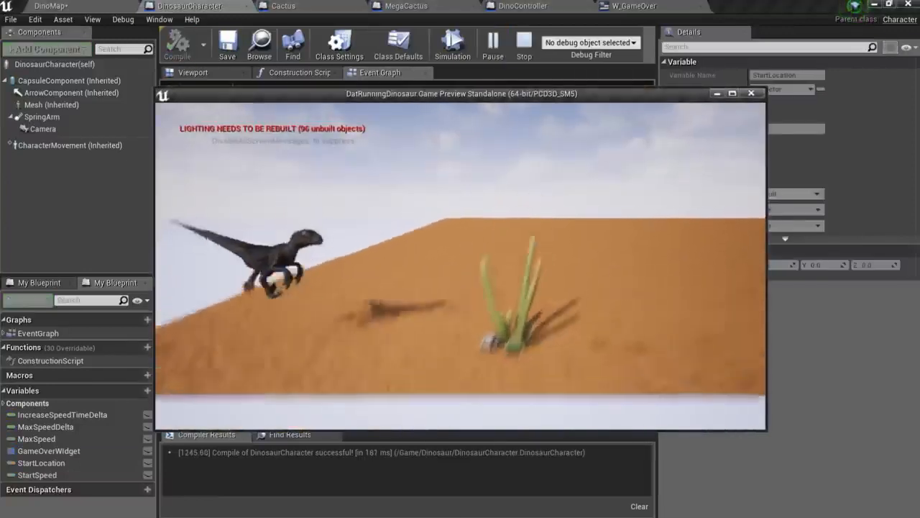
- Compile the DinosaurCharacter blueprint and test that hitting a cactus brings up Game Over with restart
left_click(751, 94)
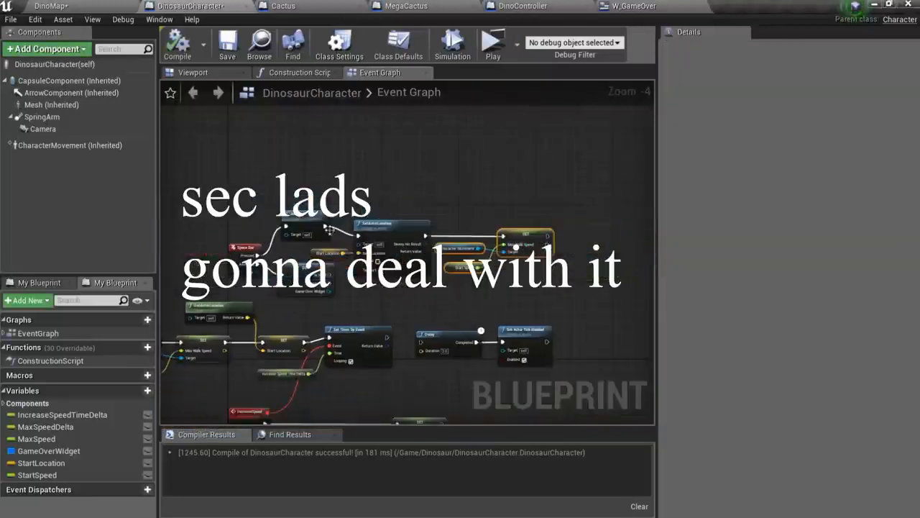
left_click(491, 42)
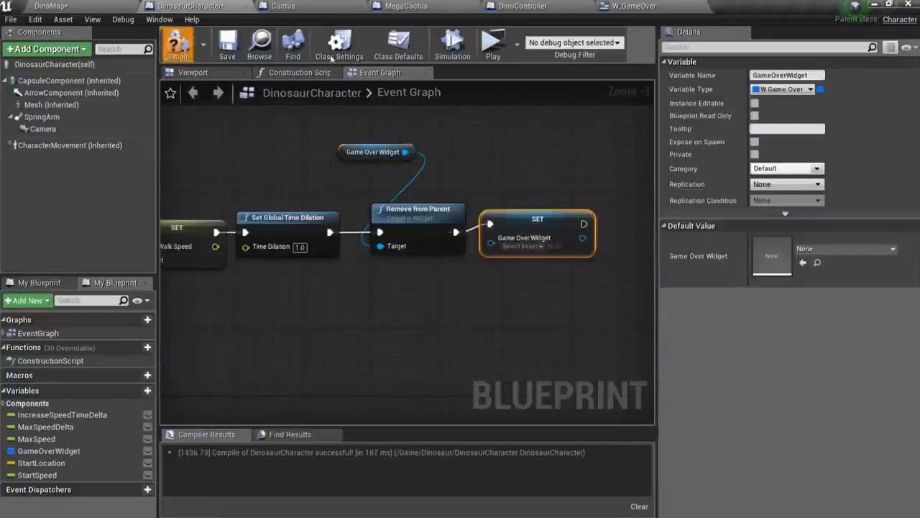
left_click(493, 43)
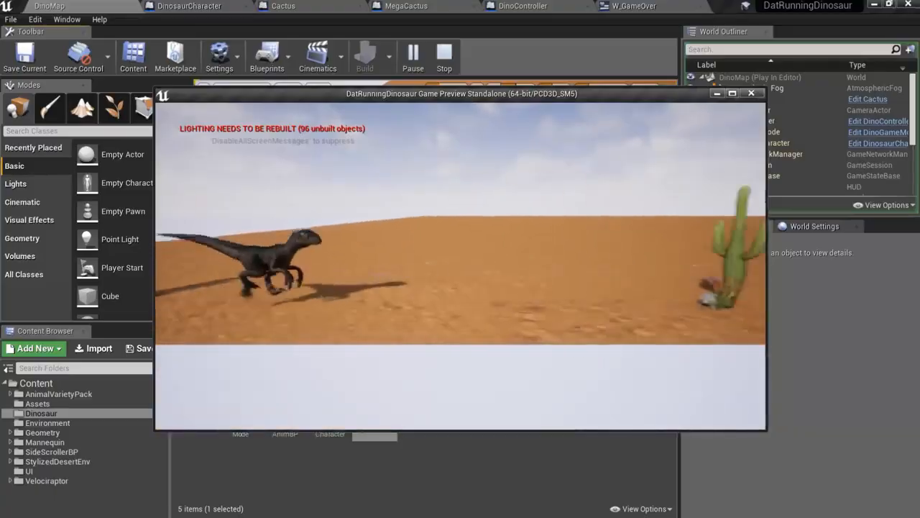
left_click(752, 93)
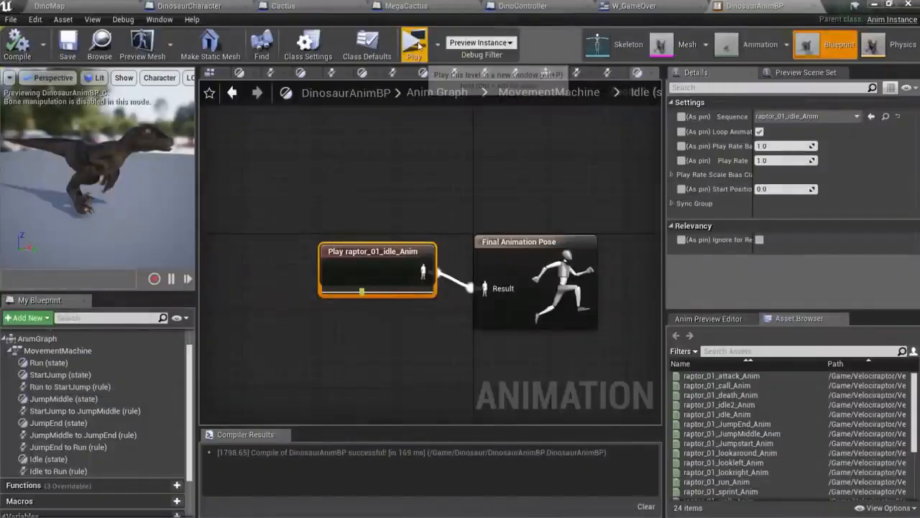
- Test-play the game with the new Idle state until game over and restart the run
left_click(412, 40)
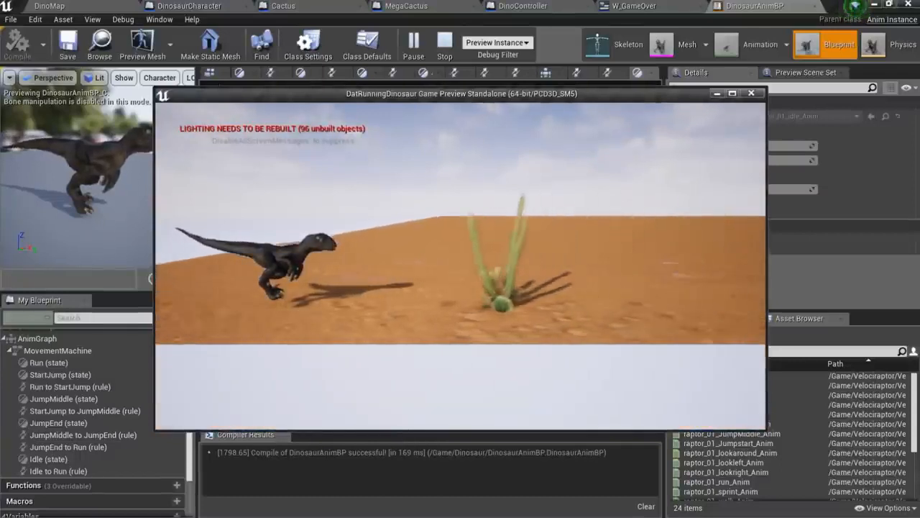
left_click(752, 95)
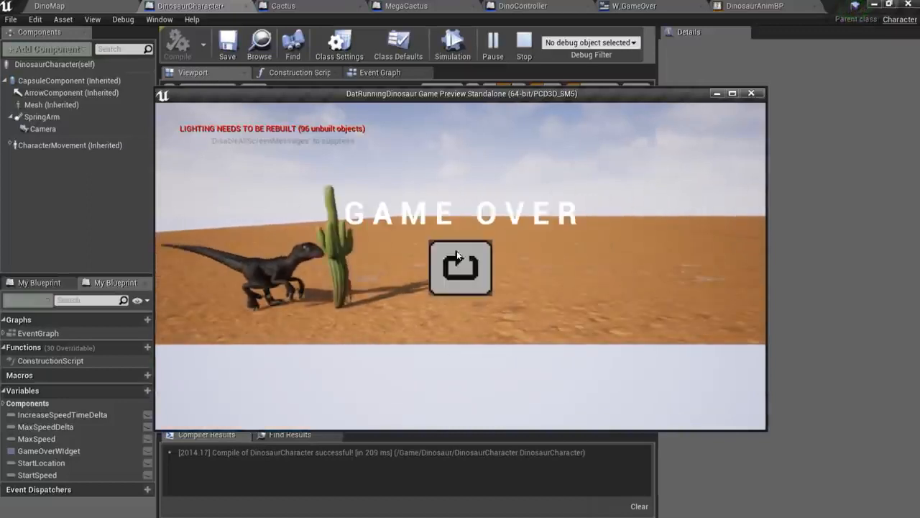
left_click(460, 267)
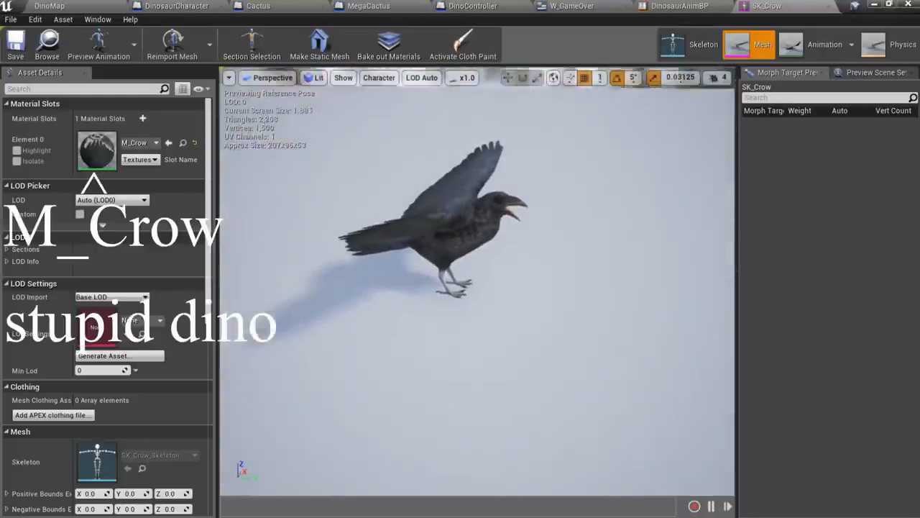
- Set up the Pterodactyl blueprint and its animation blueprint to fly forward on Event Tick
left_click(167, 6)
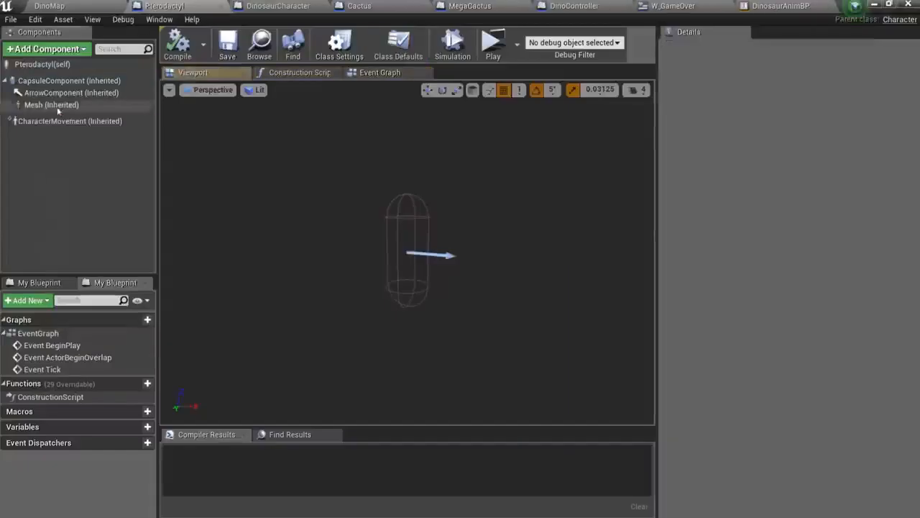
left_click(181, 7)
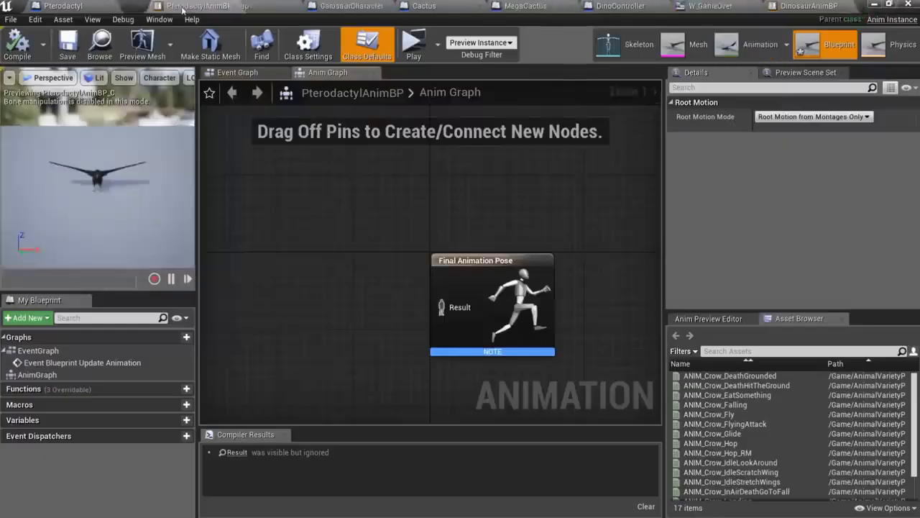
left_click(51, 6)
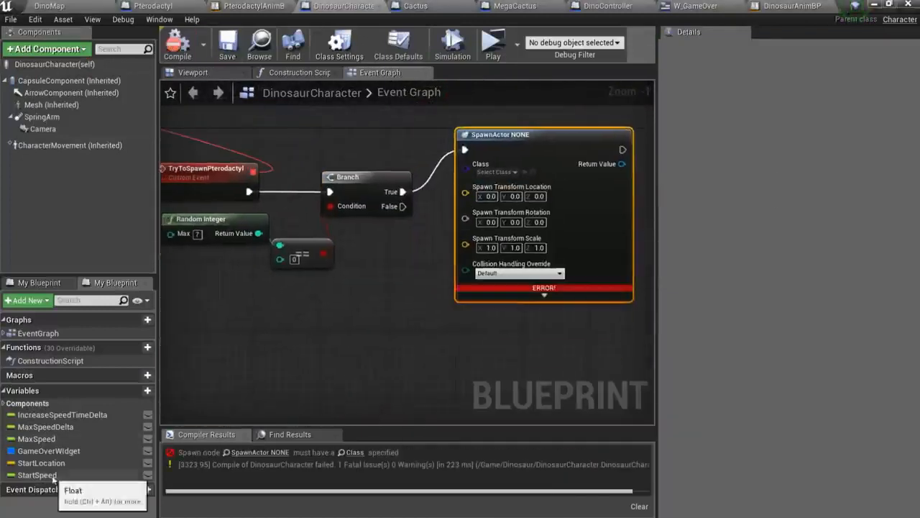
- Spawn pterodactyls at random in DinosaurCharacter using a Random Integer node and SpawnActor
left_click(176, 44)
type("random")
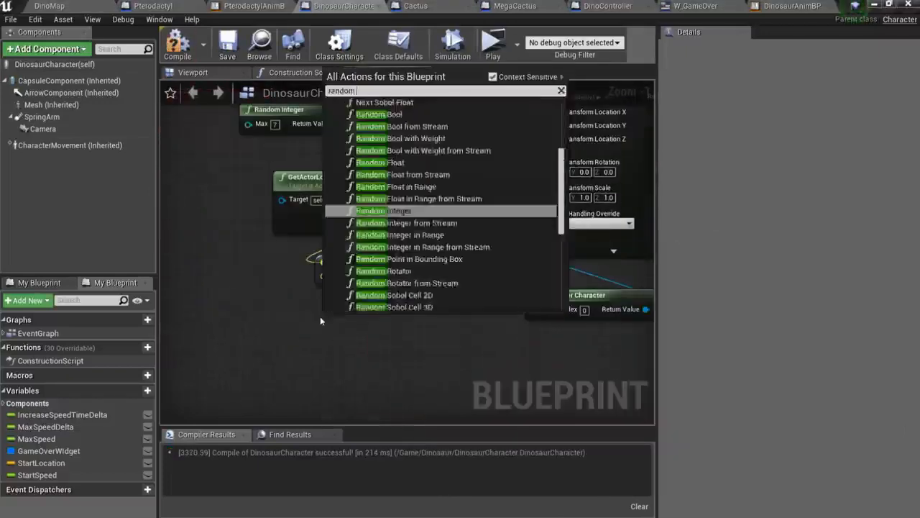
left_click(490, 40)
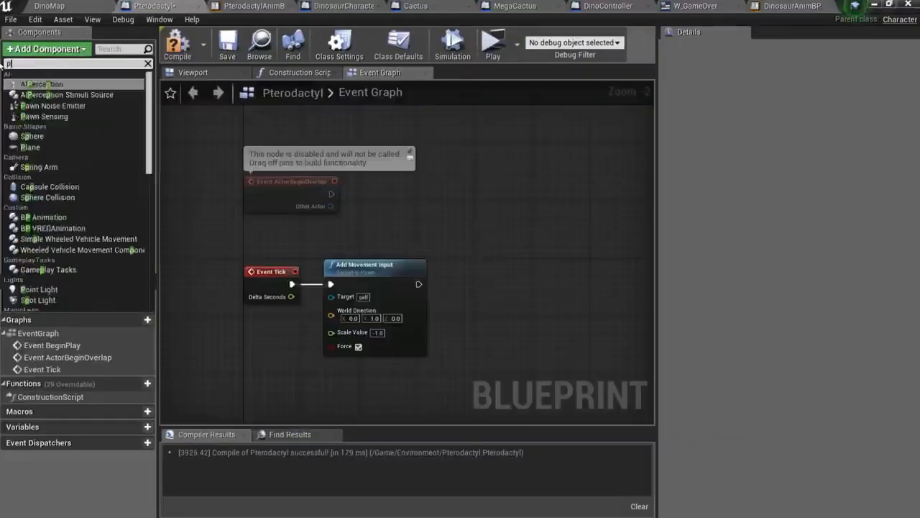
left_click(491, 42)
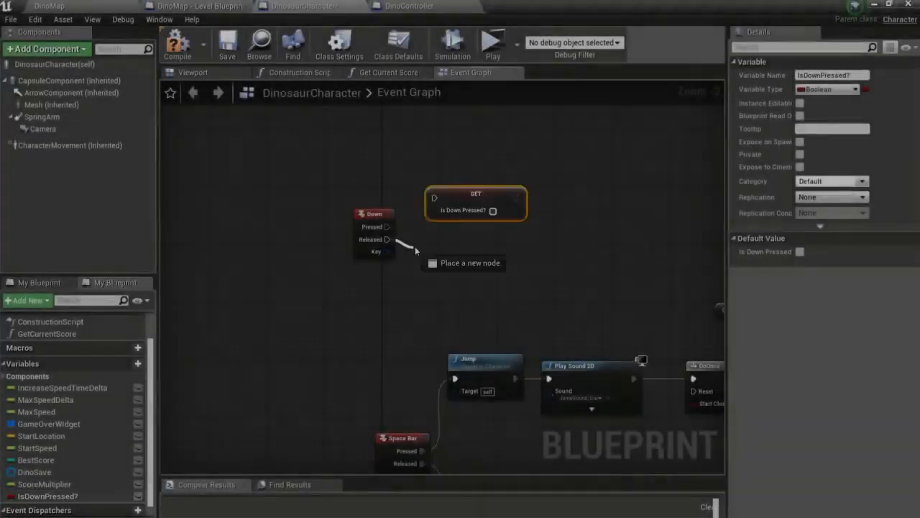
- Clear IsDownPressed? on Down release and test-play the crouch behaviour
left_click(524, 5)
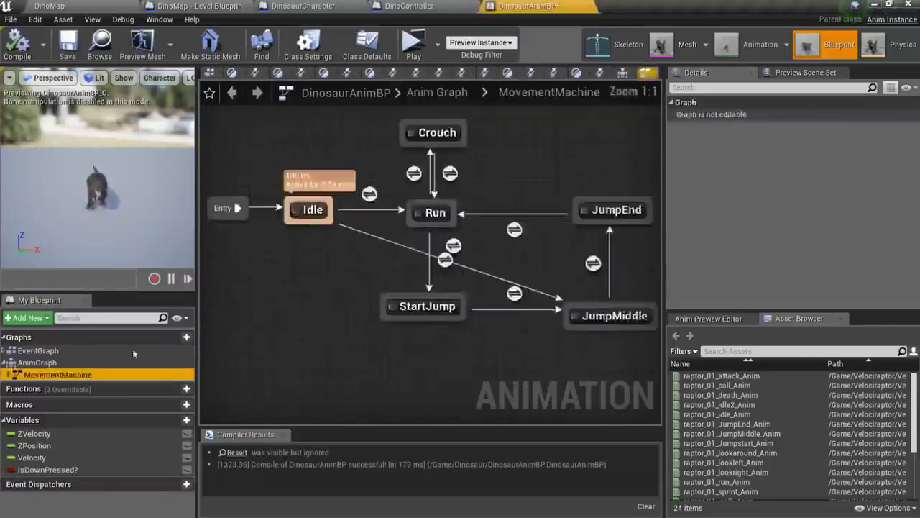
left_click(308, 5)
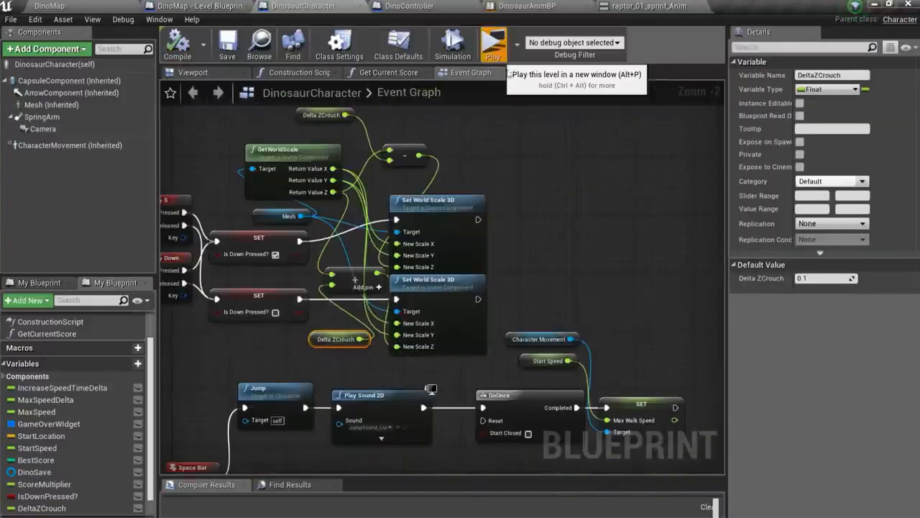
left_click(494, 43)
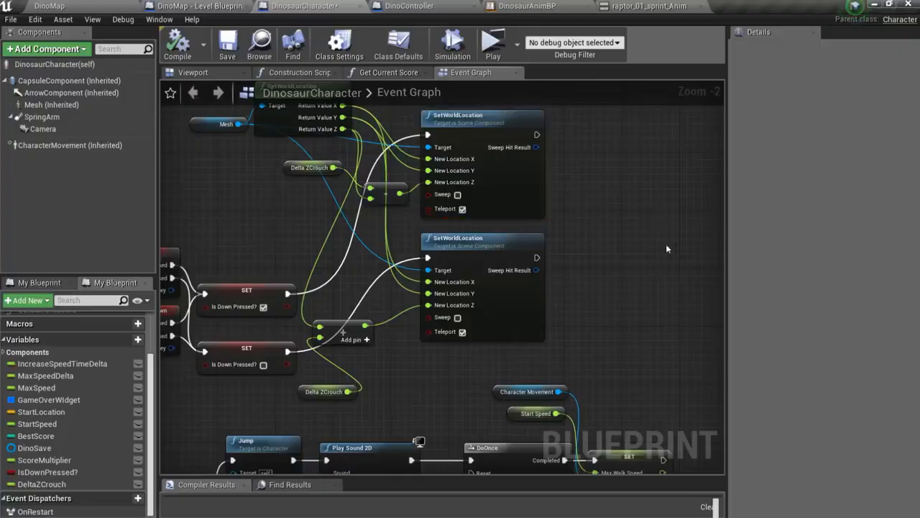
- Test-play repeatedly to check the CrouchCollision overlap against pterodactyls
left_click(493, 42)
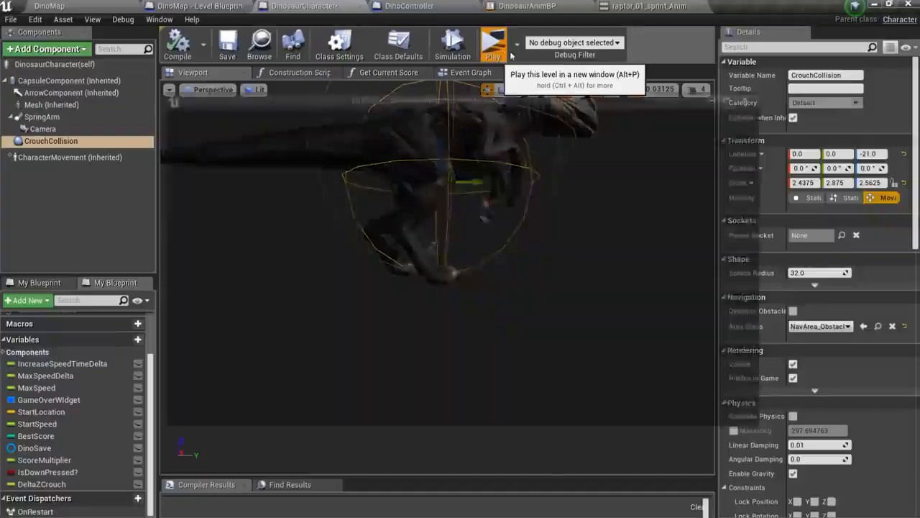
left_click(492, 39)
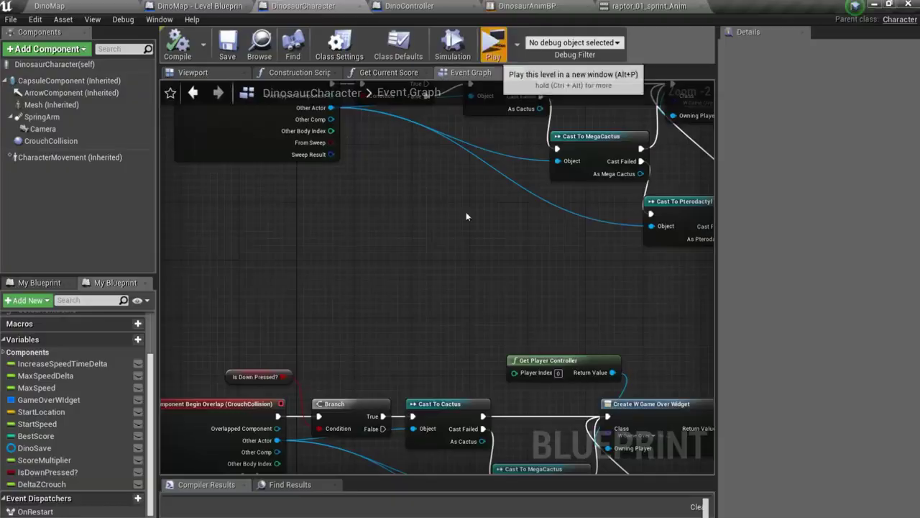
left_click(494, 40)
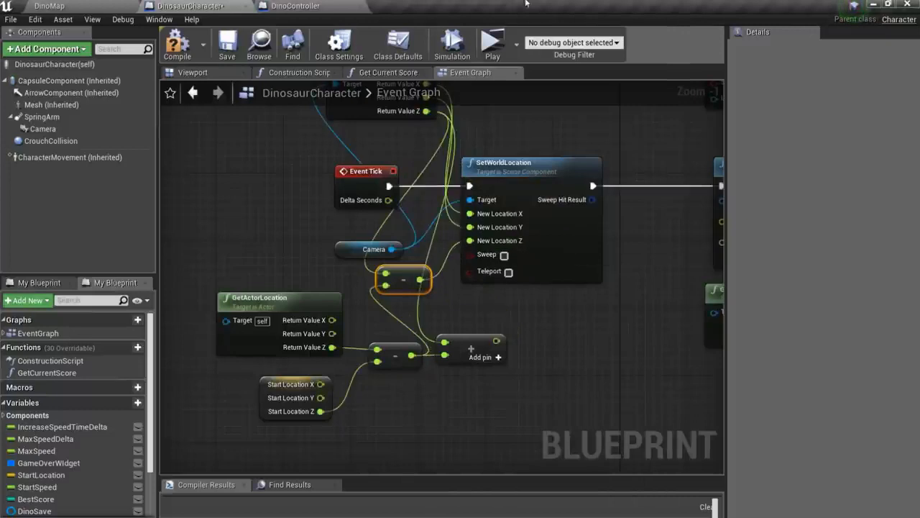
- Test-play the level with the anchored camera and rotating sun, jumping with Space
left_click(491, 40)
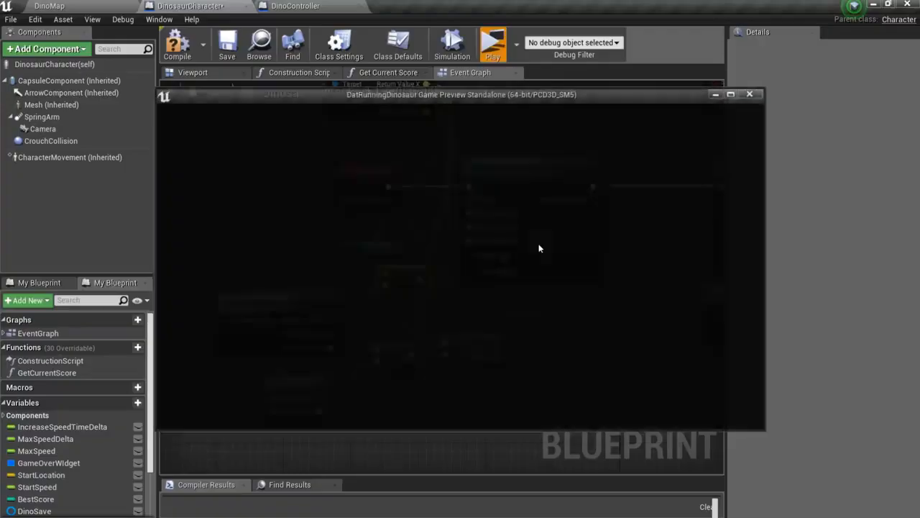
left_click(497, 39)
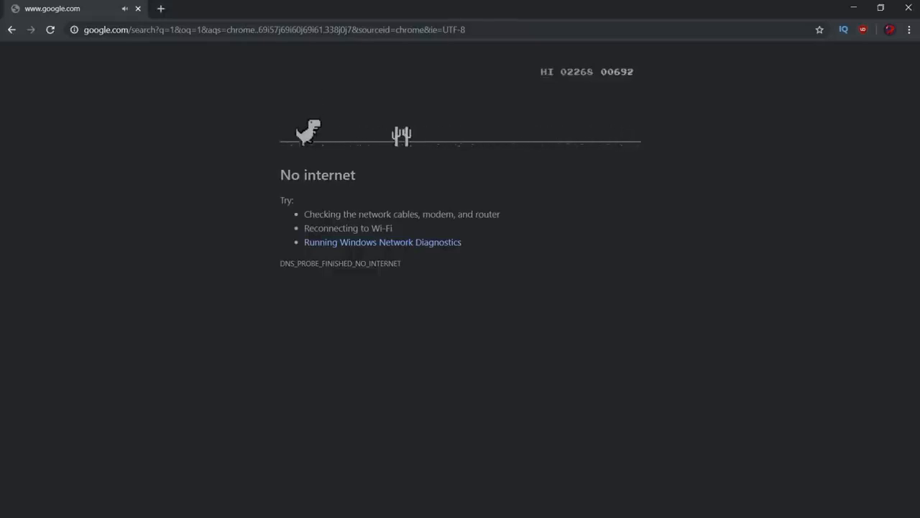
key("space")
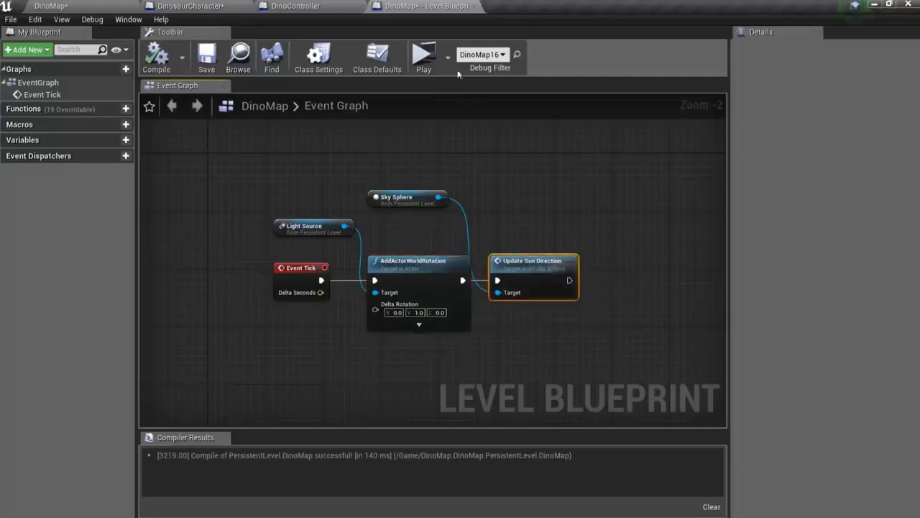
- Test-play the day-night cycle to watch the sunset, then return to the DinoMap editor
left_click(424, 58)
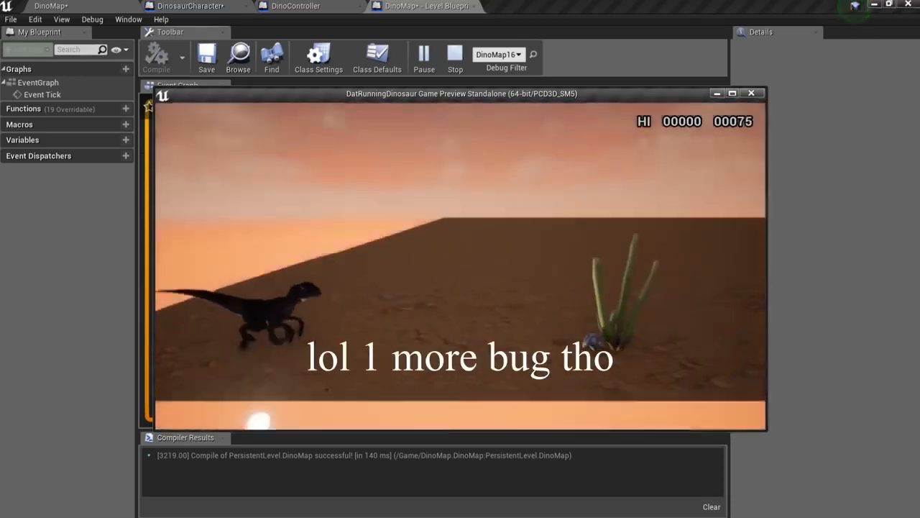
left_click(753, 92)
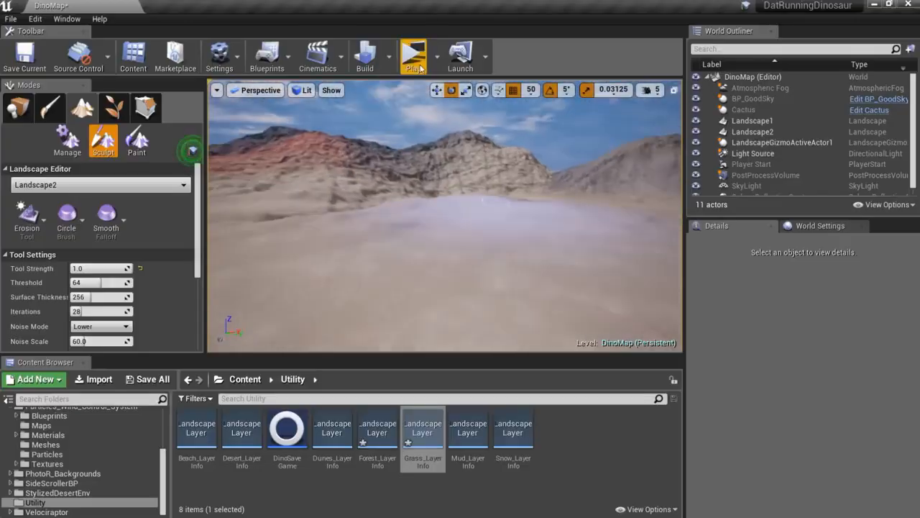
- Play the runner game in a full-screen preview until the raptor hits a cactus
left_click(413, 52)
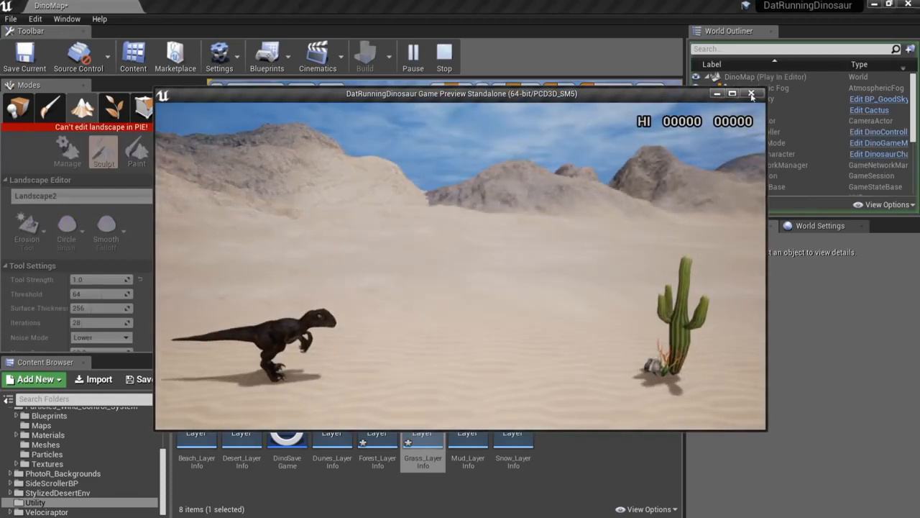
left_click(728, 94)
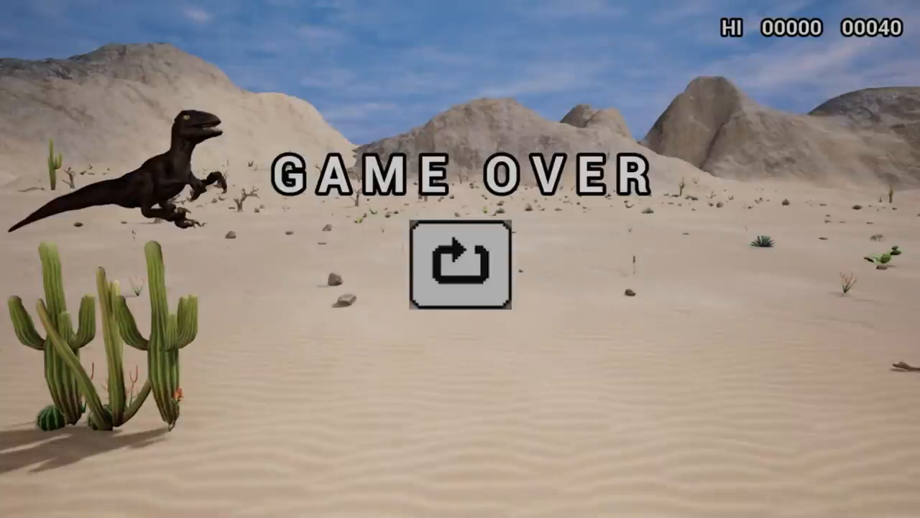
- Restart the run from the Game Over screen and keep playing into dusk
left_click(459, 270)
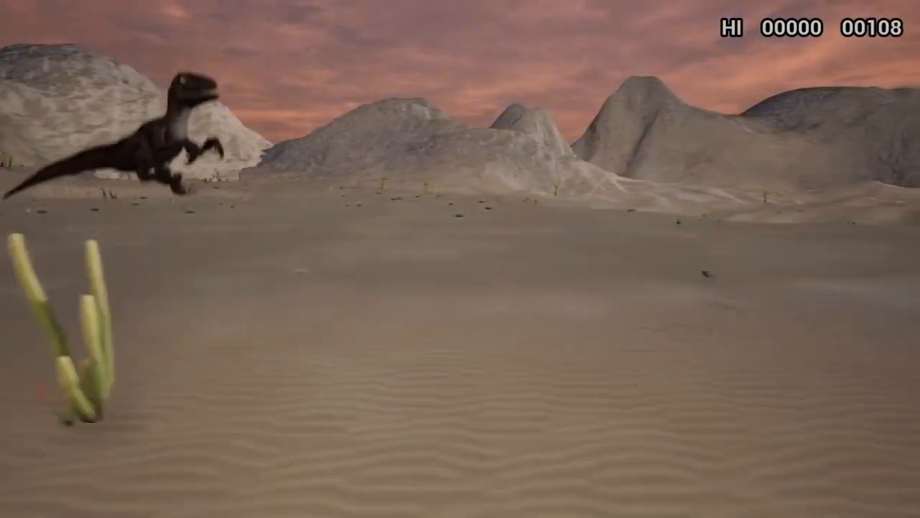